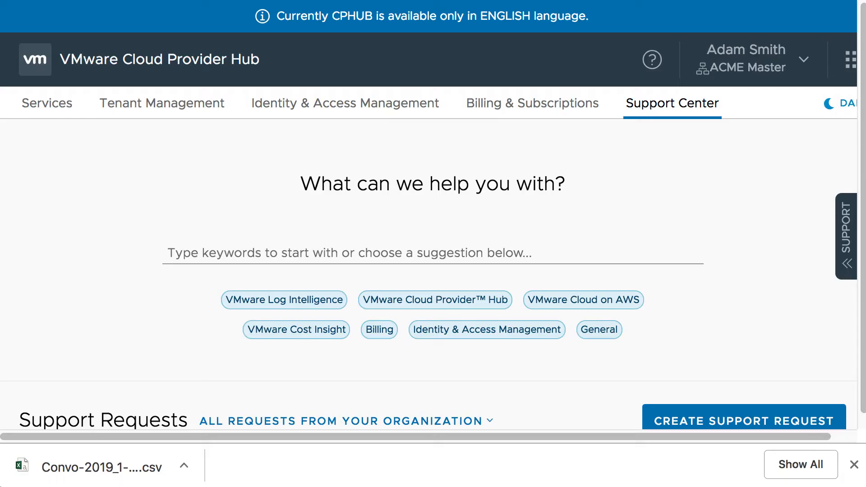
pyautogui.moveTo(678, 357)
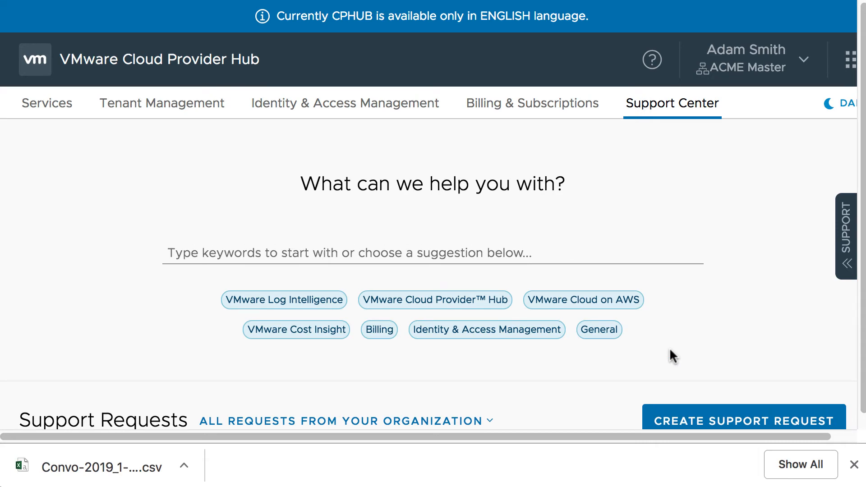
# Scroll down the Support Center to the organization's Support Requests table.
pyautogui.scroll(-3)
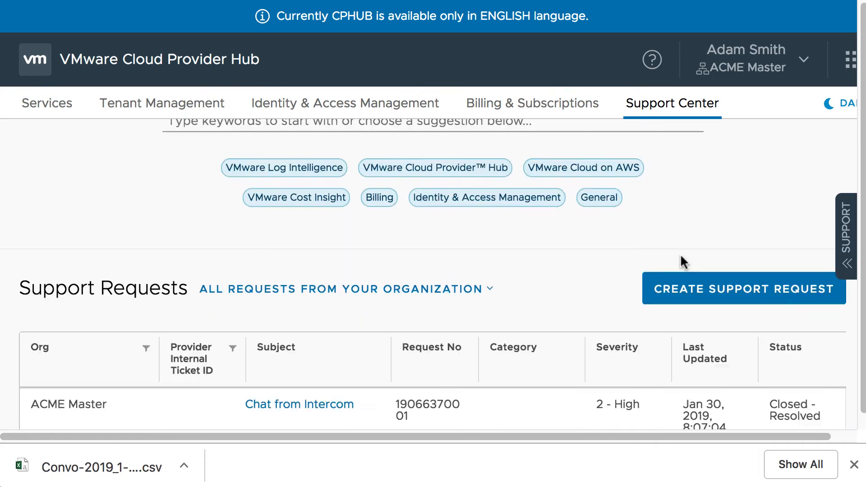
# Start a new support request for the Convo organization.
pyautogui.click(743, 288)
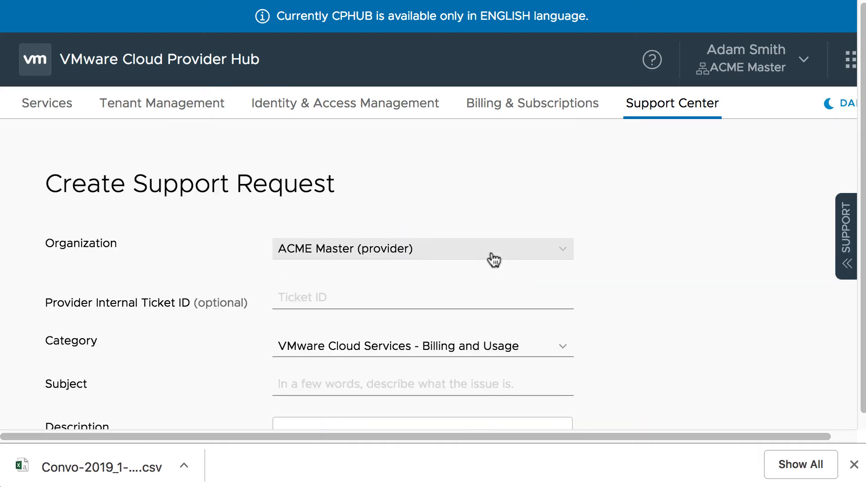
pyautogui.moveTo(546, 262)
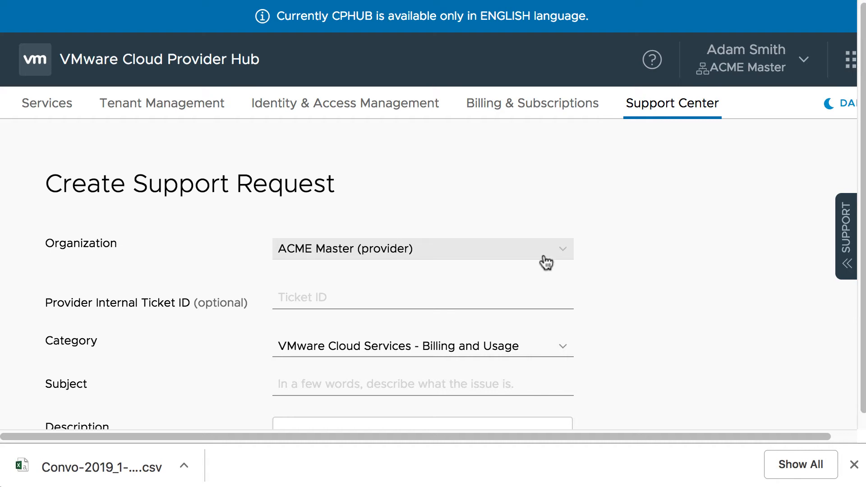
pyautogui.click(423, 248)
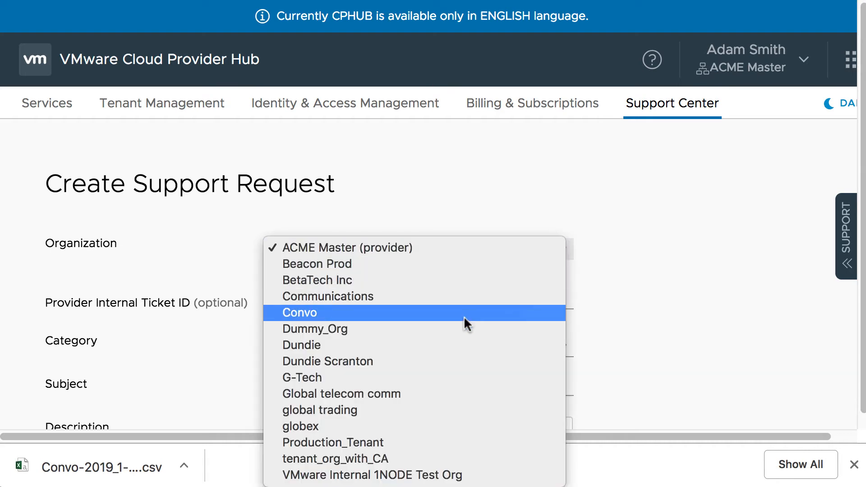
pyautogui.click(299, 313)
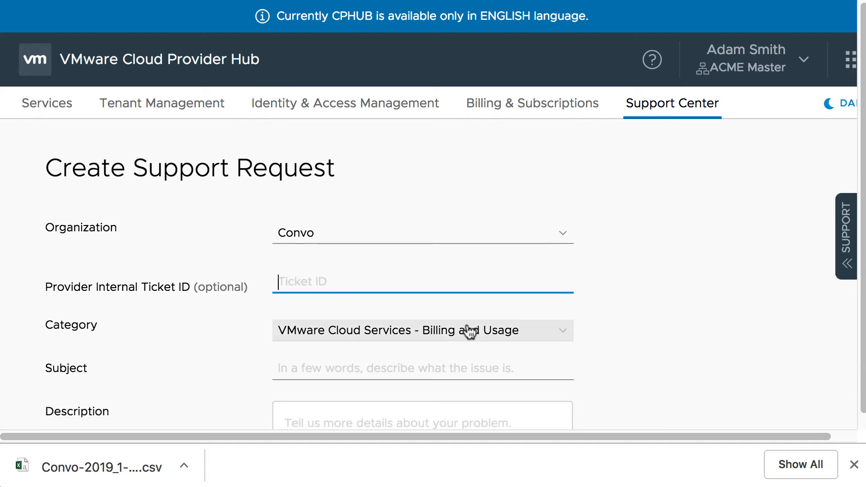
pyautogui.moveTo(533, 342)
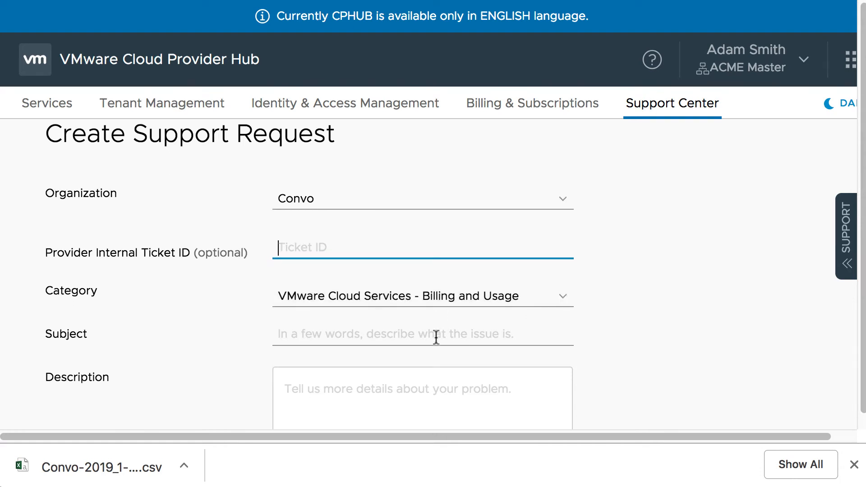
# Enter subject 'Usage discrepancies' and a description asking about January usage.
pyautogui.write('Usage discrepancies')
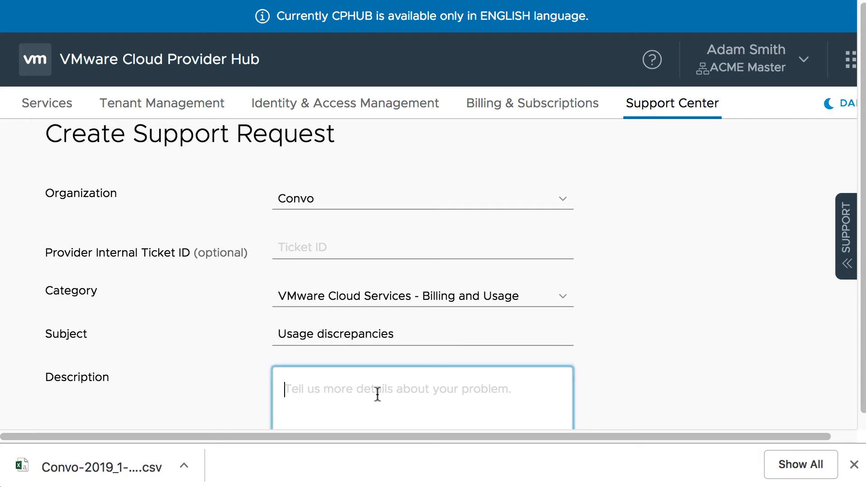
pyautogui.write('Have q')
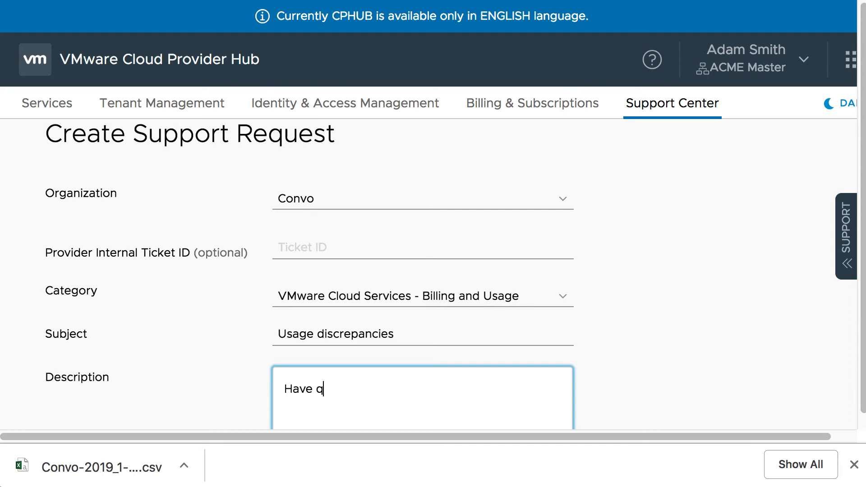
pyautogui.write('uestions on the')
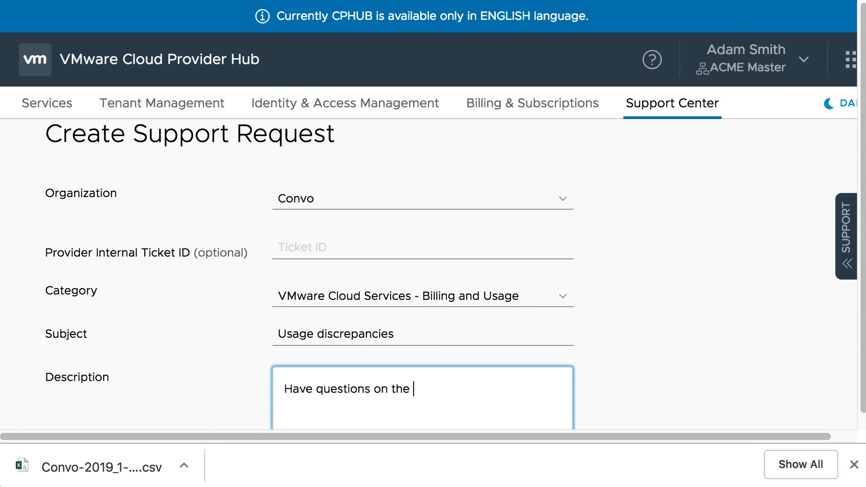
pyautogui.write('usage fo')
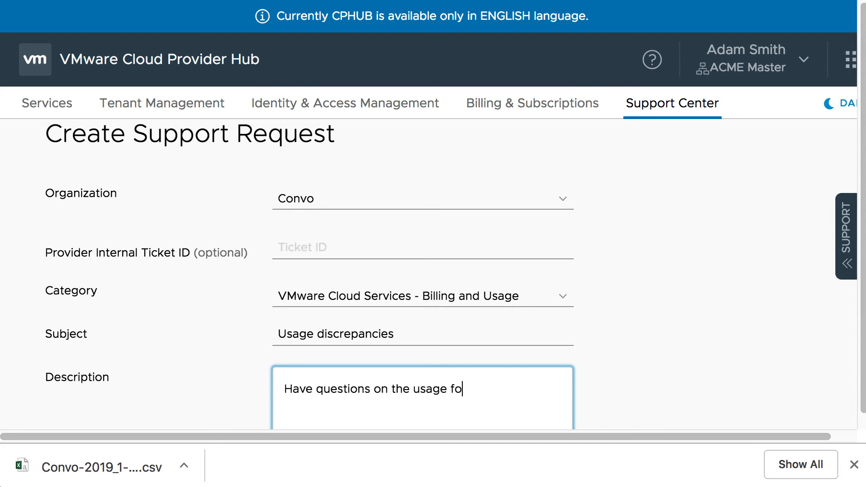
pyautogui.write('r Jan')
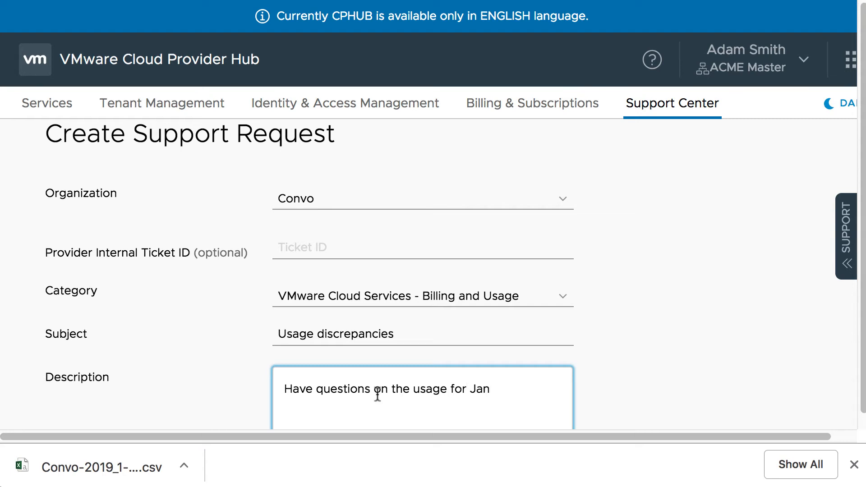
pyautogui.scroll(-3)
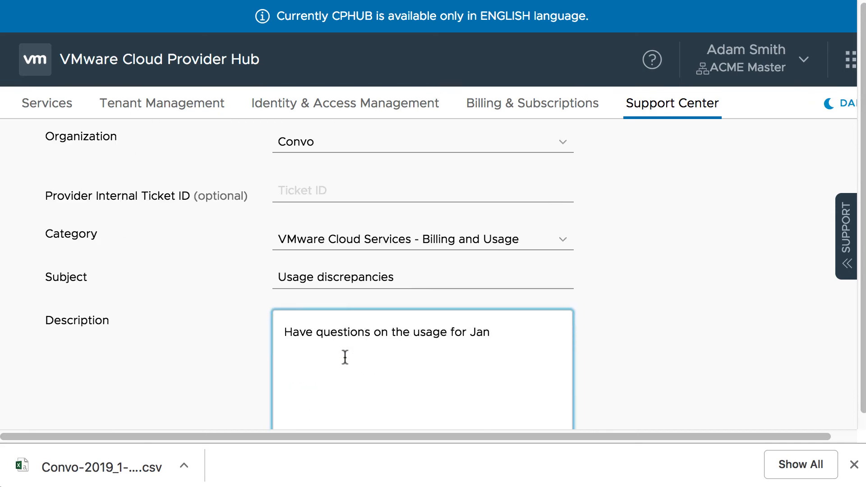
# Attach the Convo usage report CSV and fill in a saved contact phone number.
pyautogui.click(328, 409)
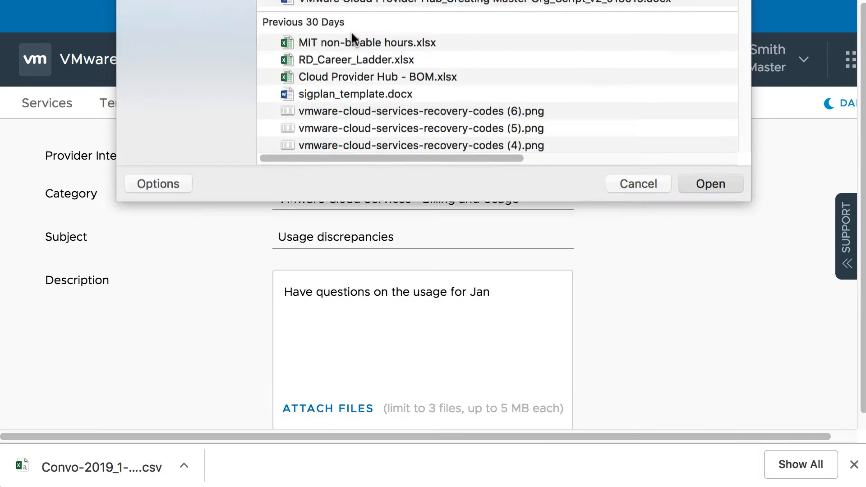
pyautogui.click(637, 184)
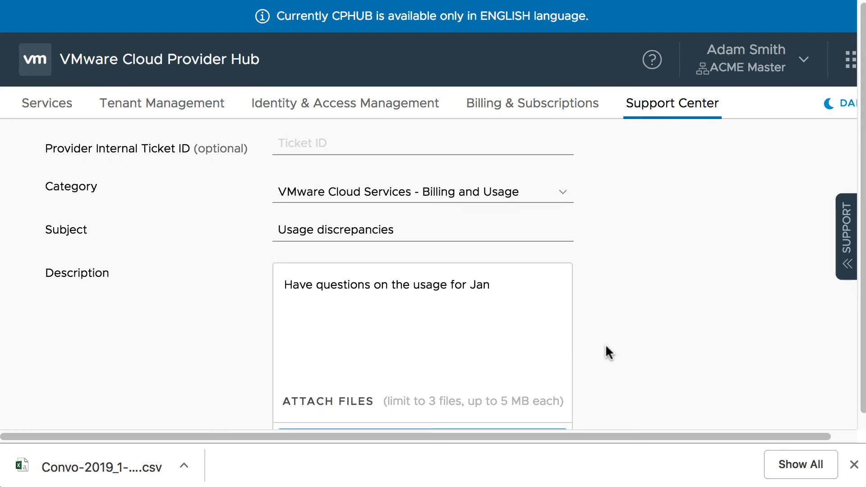
pyautogui.scroll(-3)
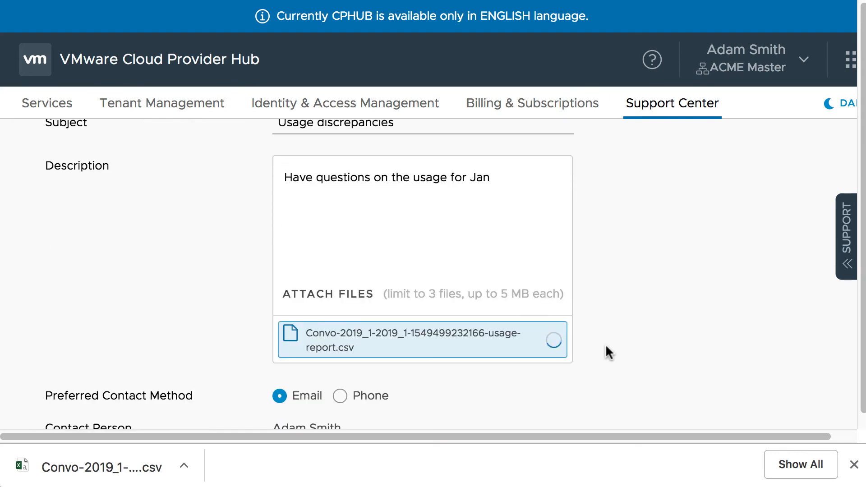
pyautogui.scroll(-3)
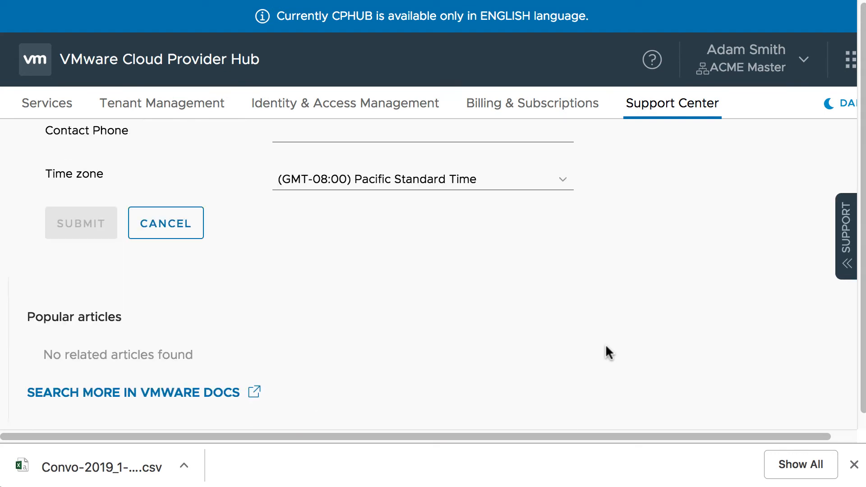
pyautogui.moveTo(244, 330)
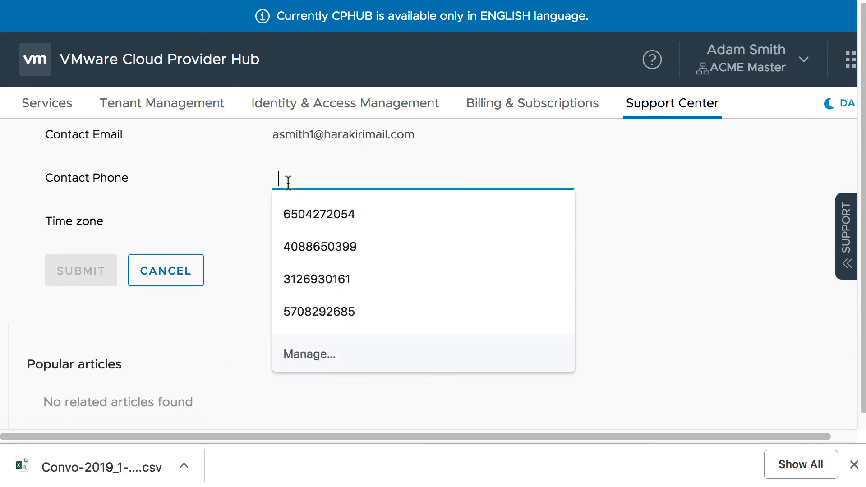
pyautogui.click(319, 214)
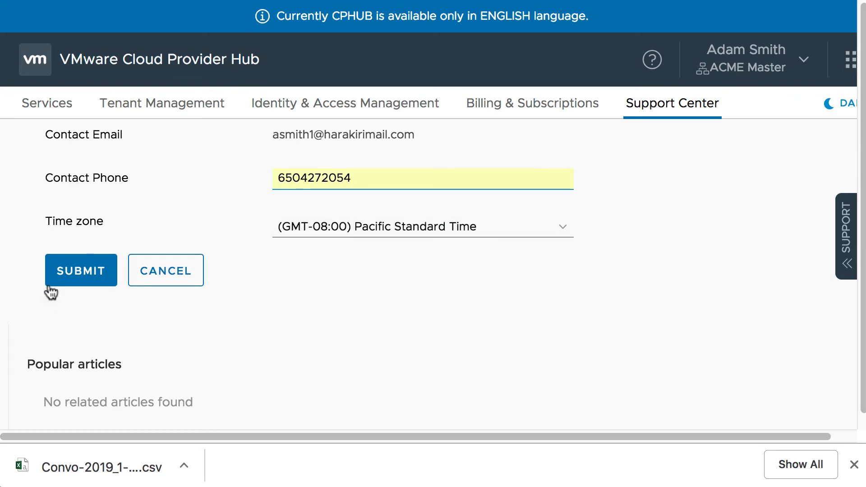
# Submit the Convo 'Usage discrepancies' billing support request.
pyautogui.click(80, 270)
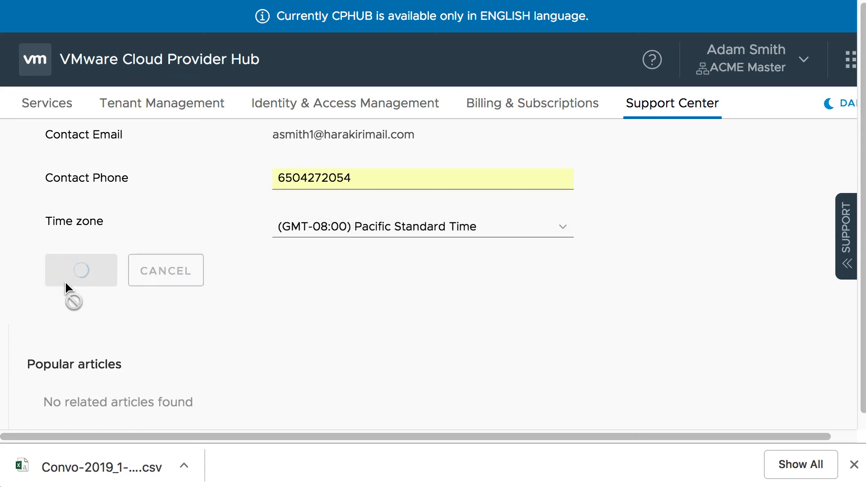
pyautogui.moveTo(212, 345)
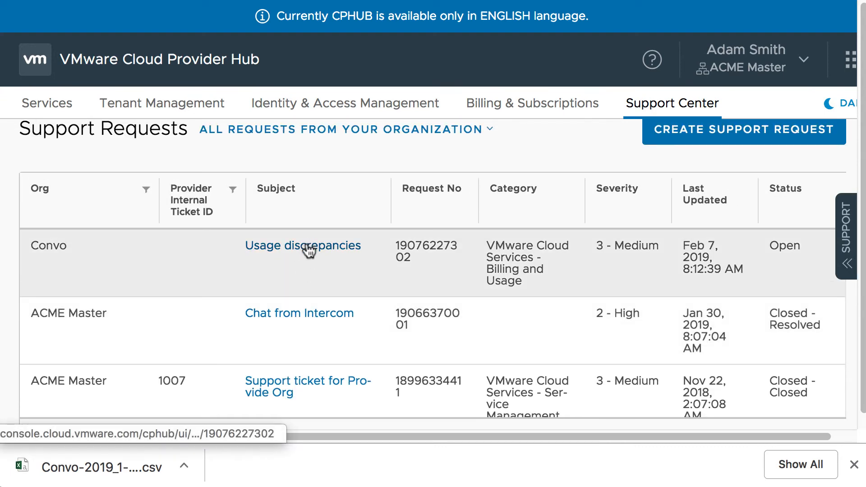
# Open the Usage discrepancies request and post the comment 'Have another query'.
pyautogui.click(302, 245)
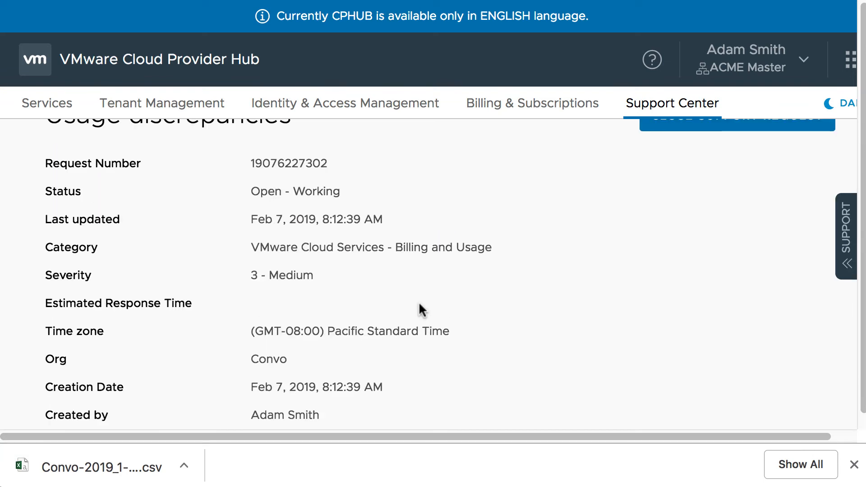
pyautogui.scroll(-3)
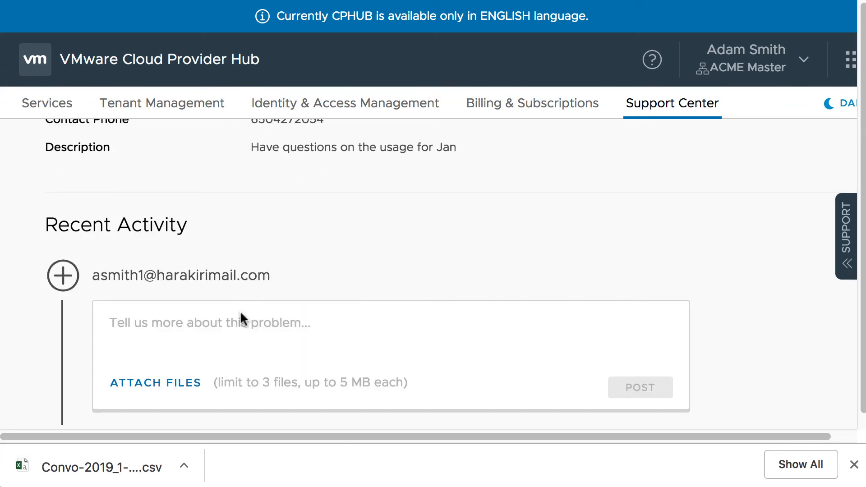
pyautogui.moveTo(231, 328)
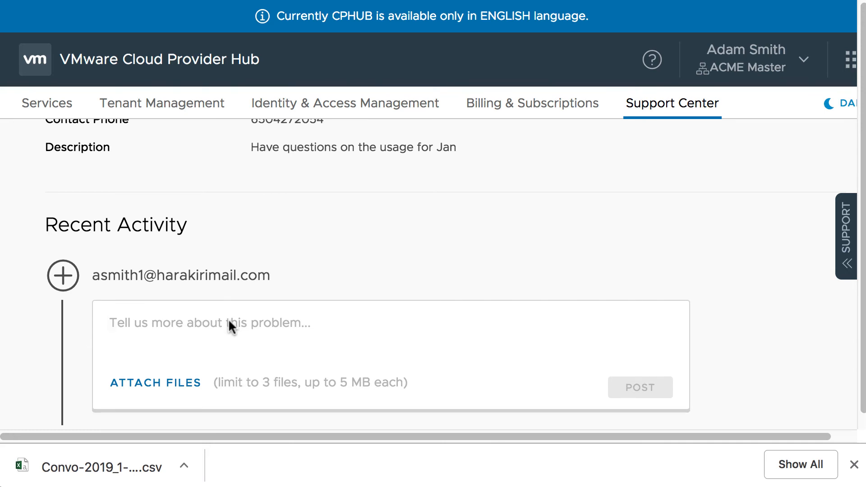
pyautogui.write('H')
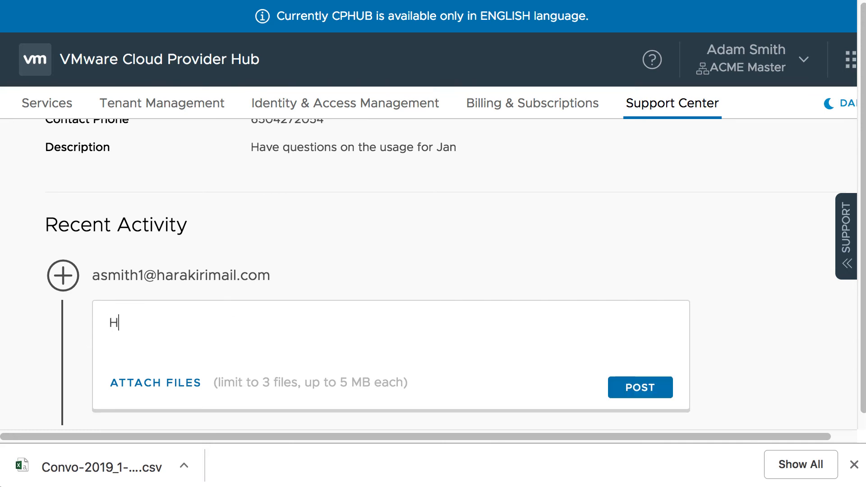
pyautogui.write('ave another')
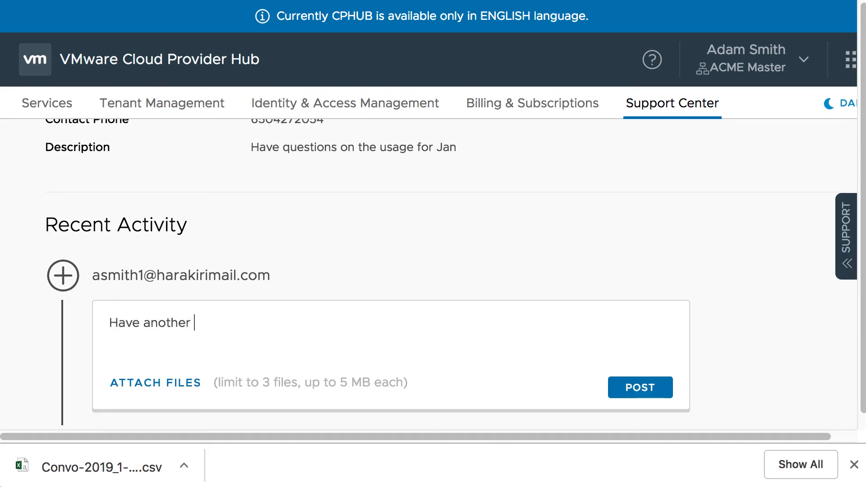
pyautogui.write('query')
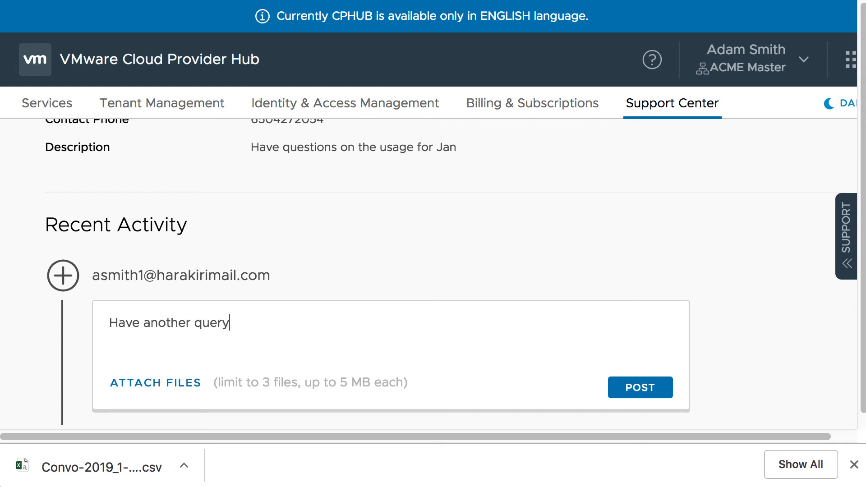
pyautogui.click(640, 387)
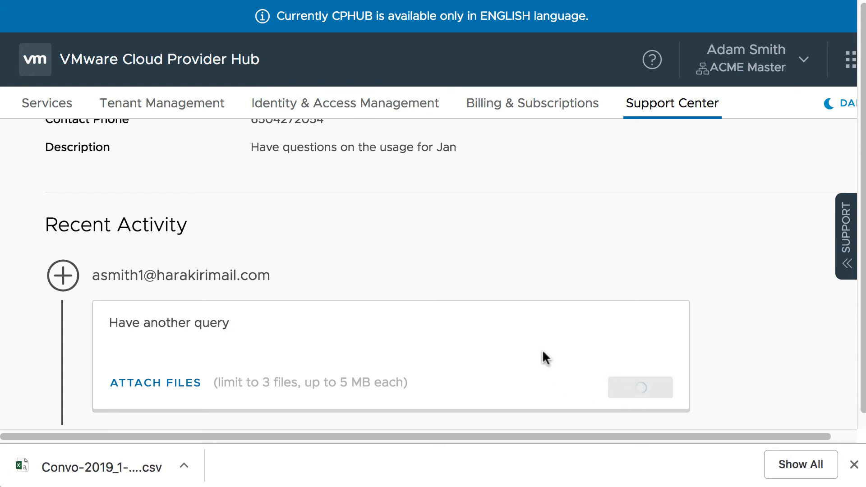
pyautogui.scroll(3)
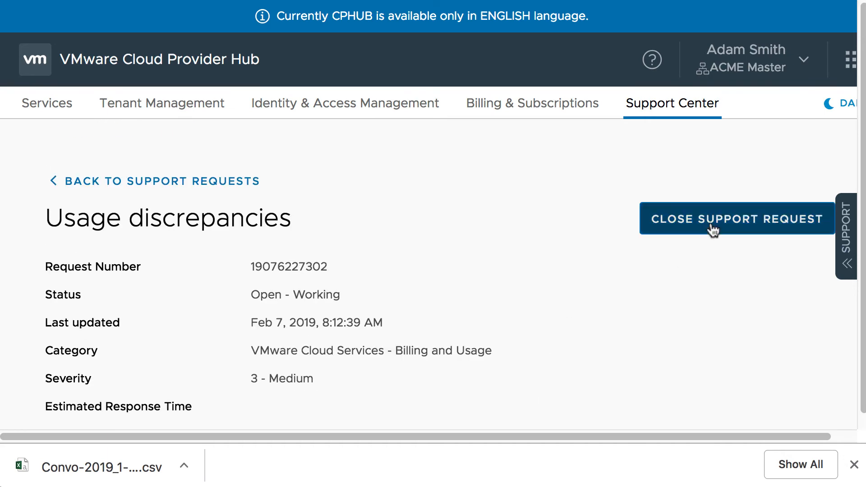
pyautogui.click(736, 218)
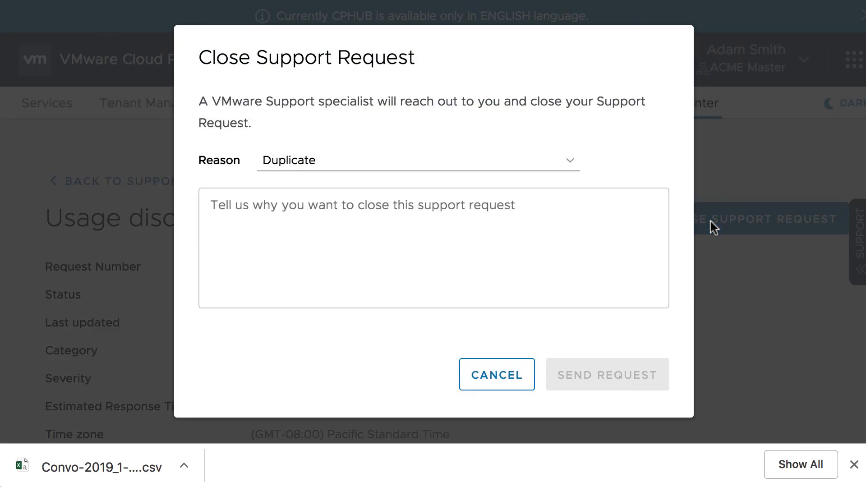
pyautogui.click(417, 161)
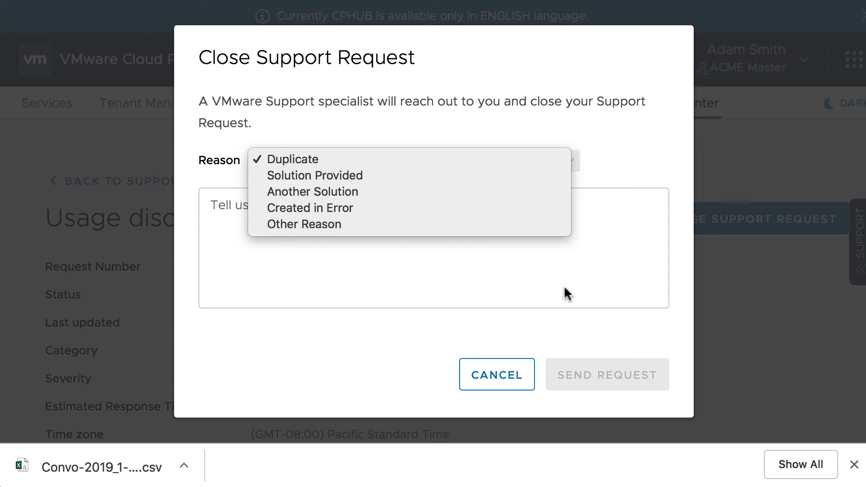
pyautogui.click(286, 160)
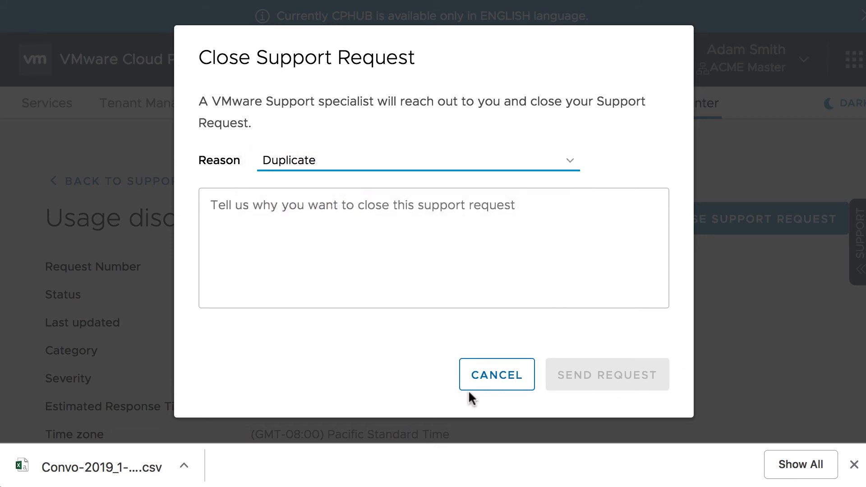
pyautogui.click(497, 374)
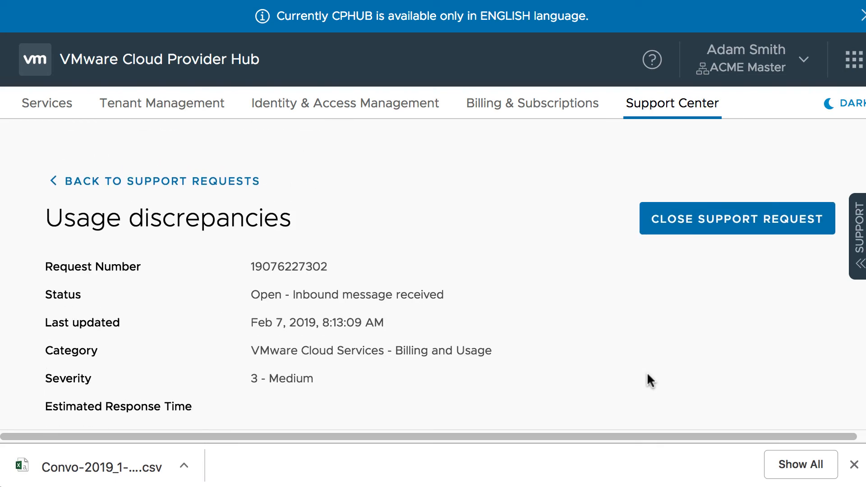
# Check the posted comment, then return to the Support Center's Support Requests table.
pyautogui.scroll(-3)
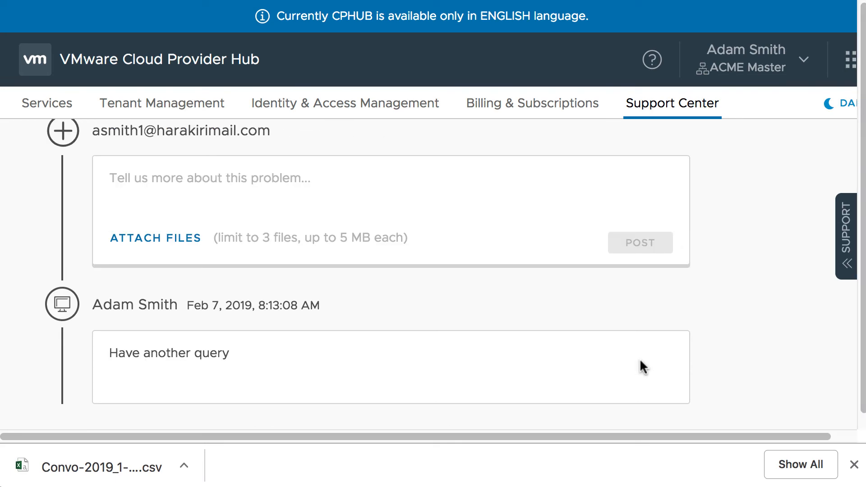
pyautogui.click(672, 103)
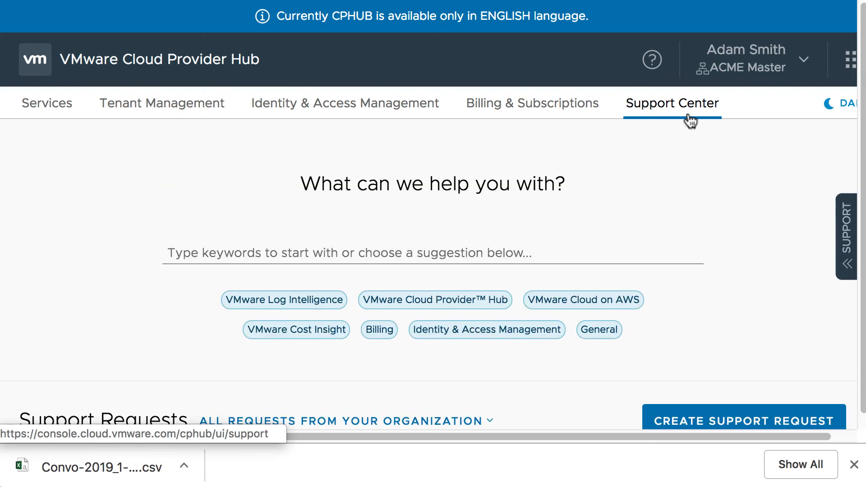
pyautogui.scroll(-3)
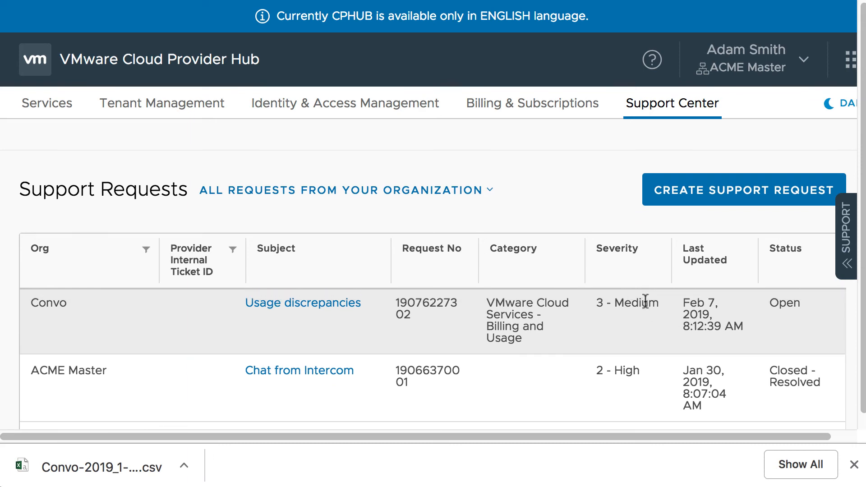
pyautogui.click(345, 190)
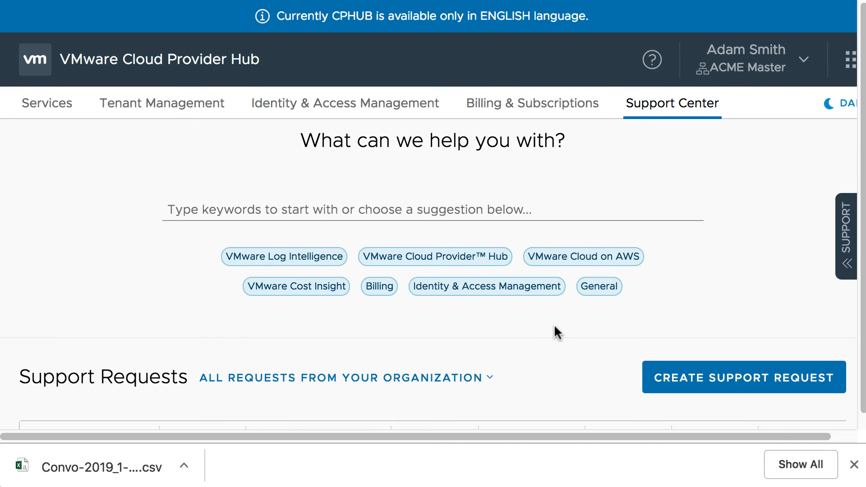
pyautogui.scroll(-3)
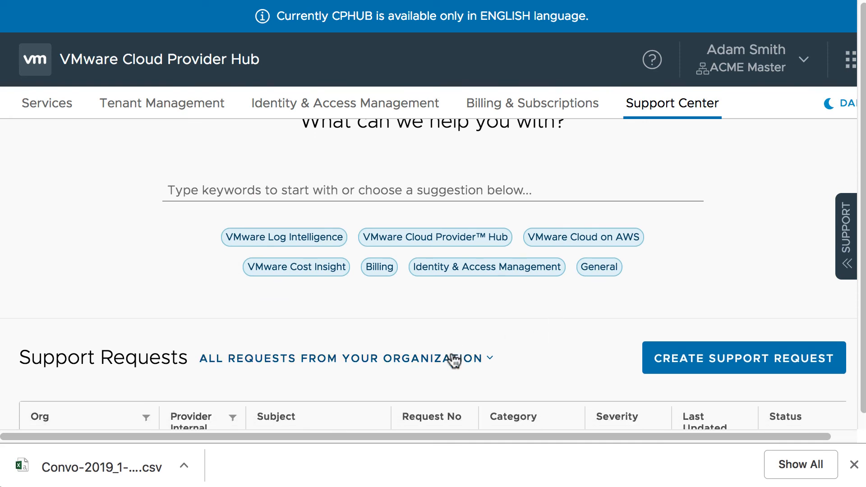
pyautogui.click(348, 358)
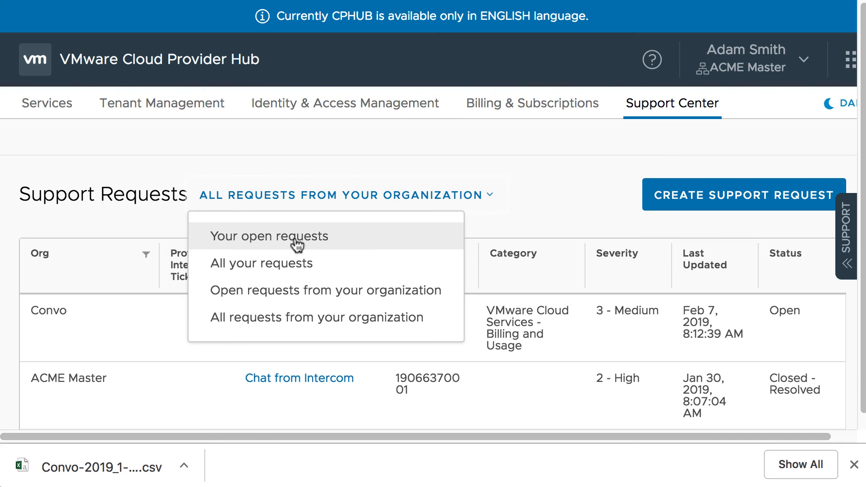
# Try the request views, ending on 'All requests from your organization'.
pyautogui.click(269, 236)
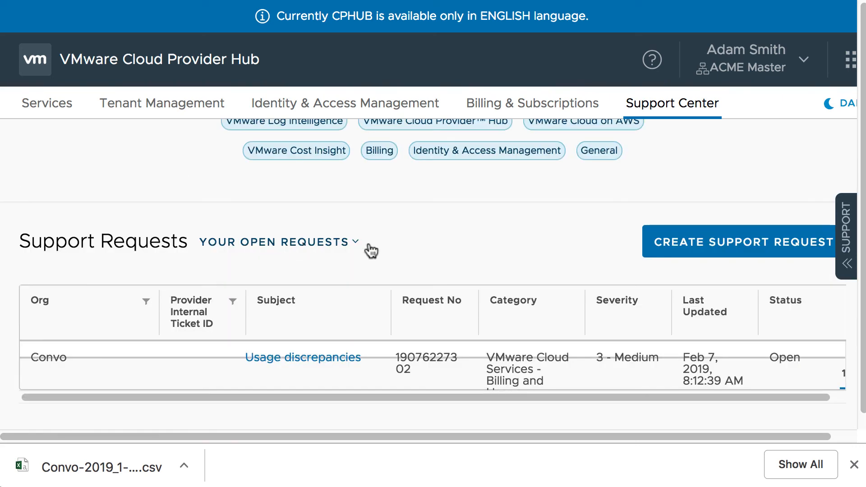
pyautogui.click(279, 242)
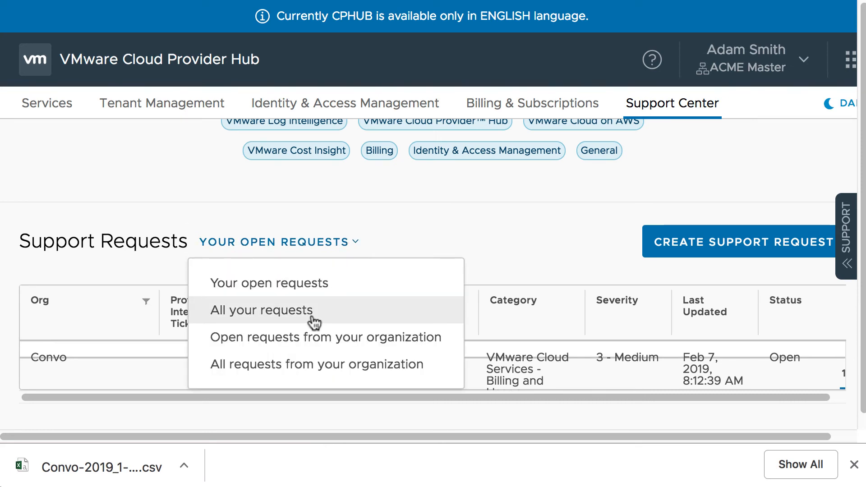
pyautogui.click(261, 311)
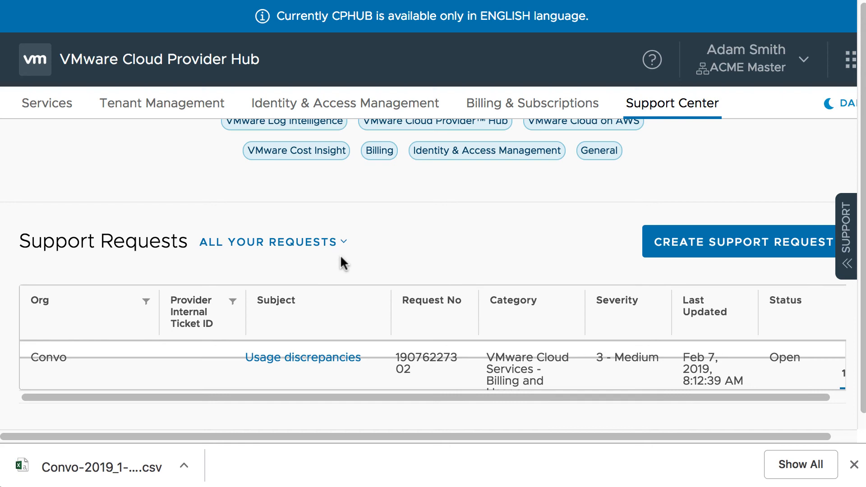
pyautogui.moveTo(325, 254)
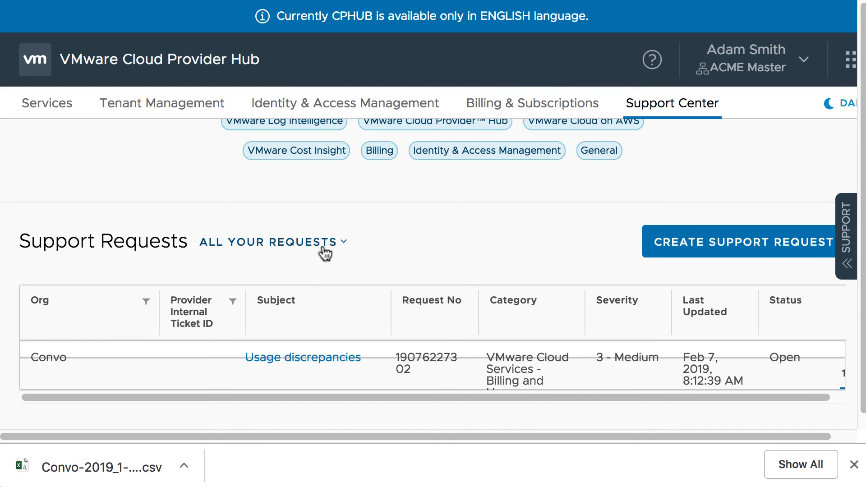
pyautogui.click(271, 242)
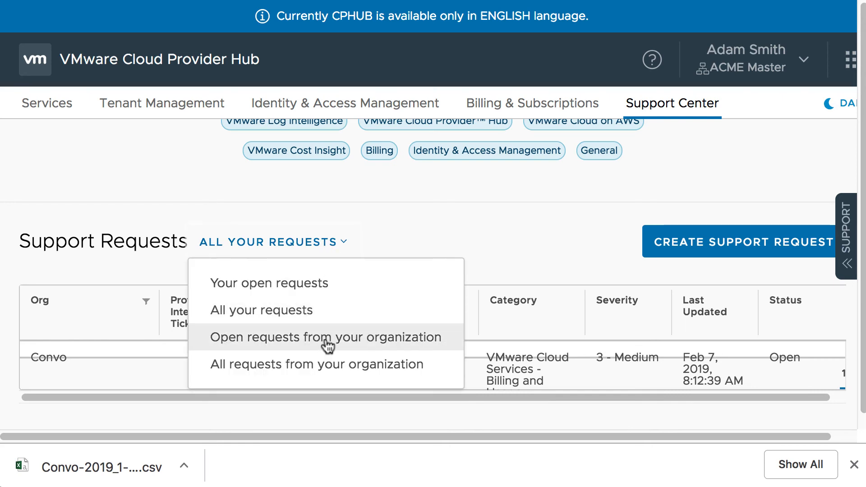
pyautogui.click(325, 337)
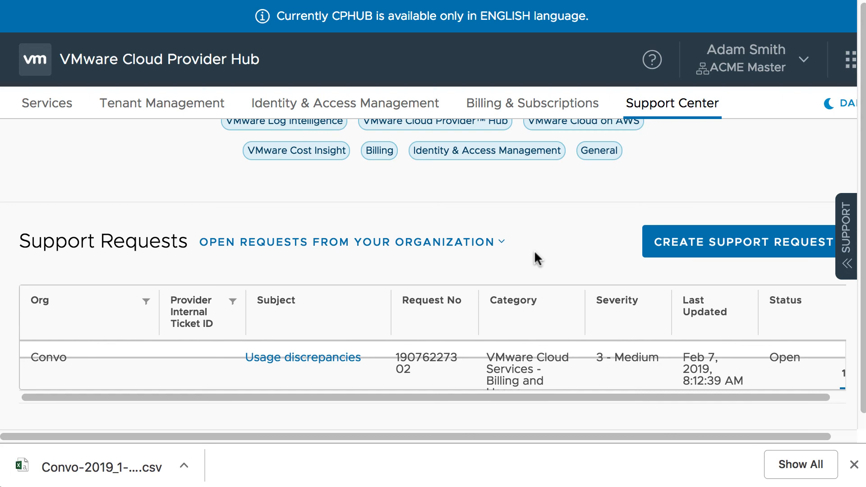
pyautogui.click(352, 242)
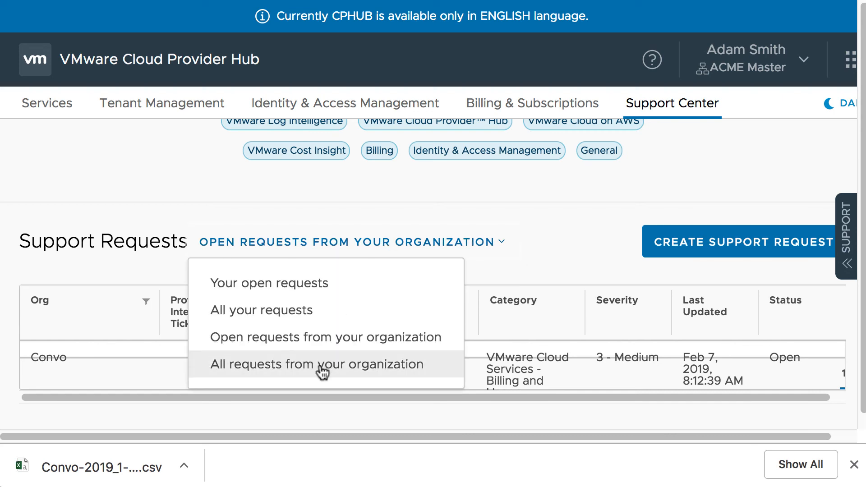
pyautogui.click(317, 364)
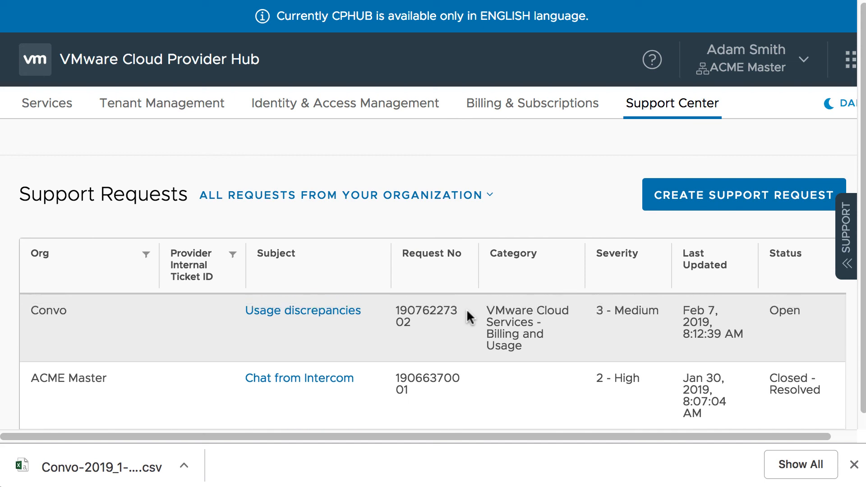
# Filter the Org column by Convo so only its requests are listed.
pyautogui.click(146, 255)
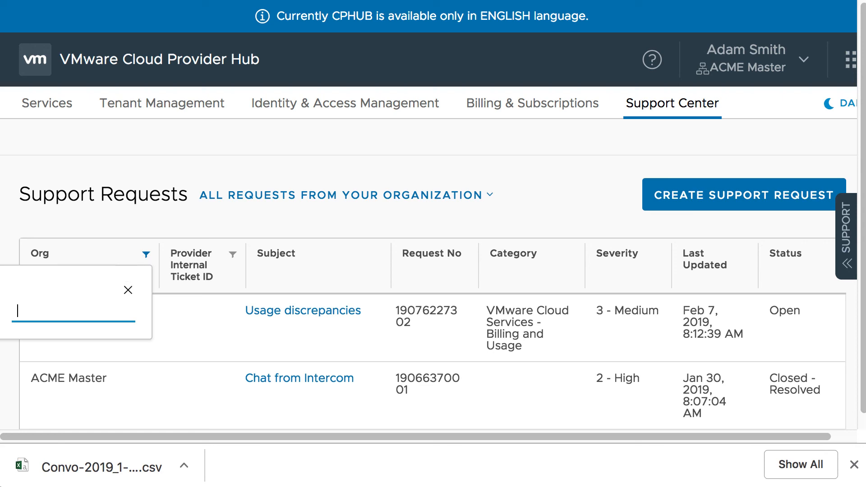
pyautogui.write('Cov')
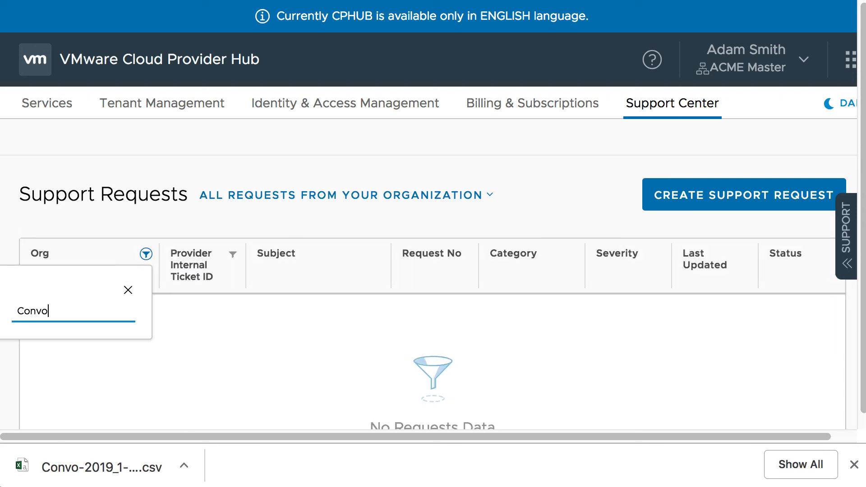
pyautogui.click(146, 254)
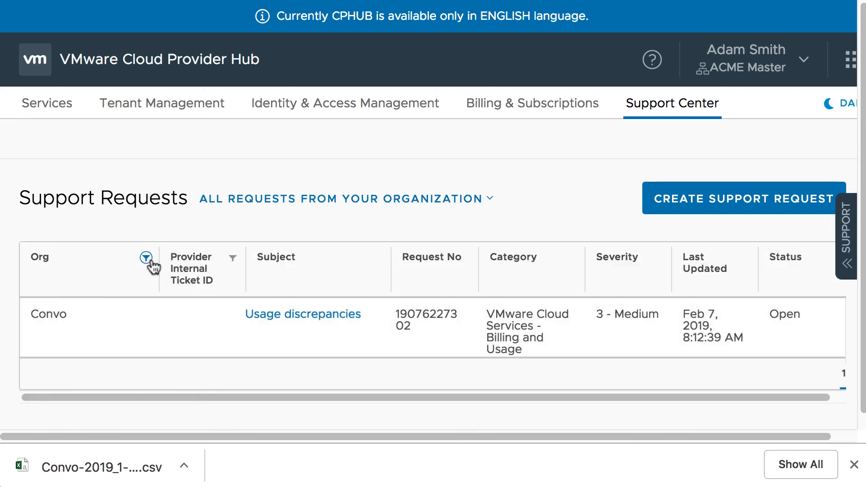
pyautogui.moveTo(184, 335)
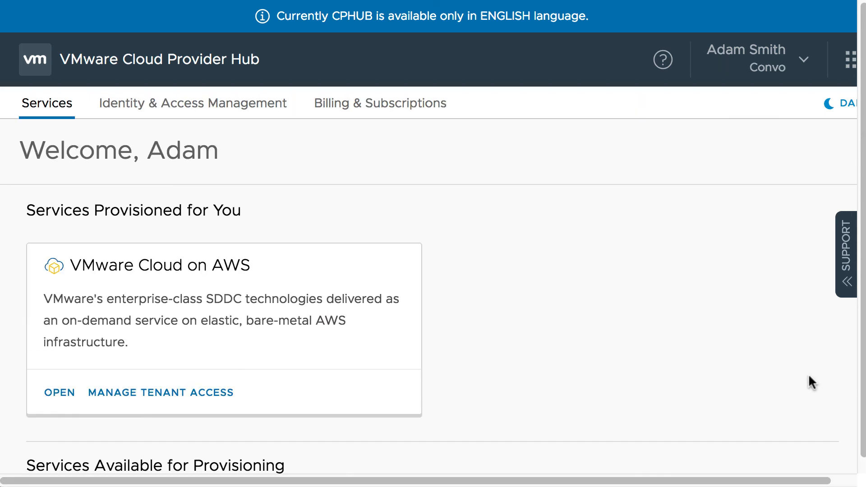
pyautogui.moveTo(141, 105)
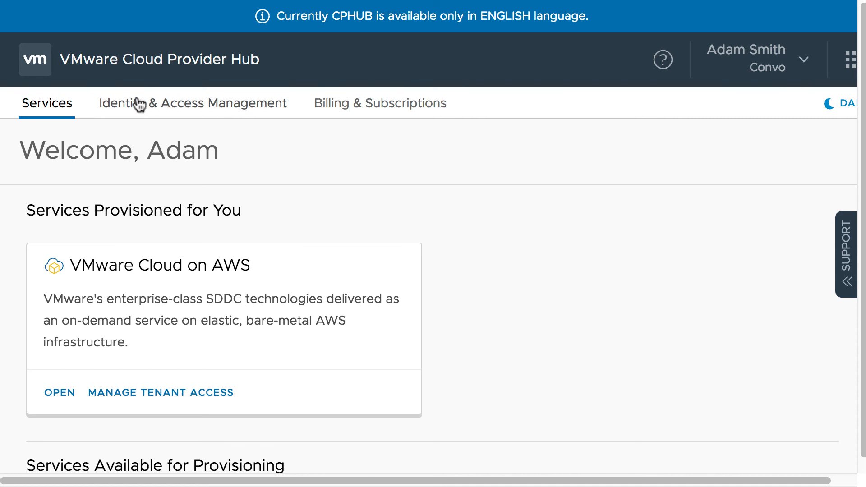
pyautogui.moveTo(473, 121)
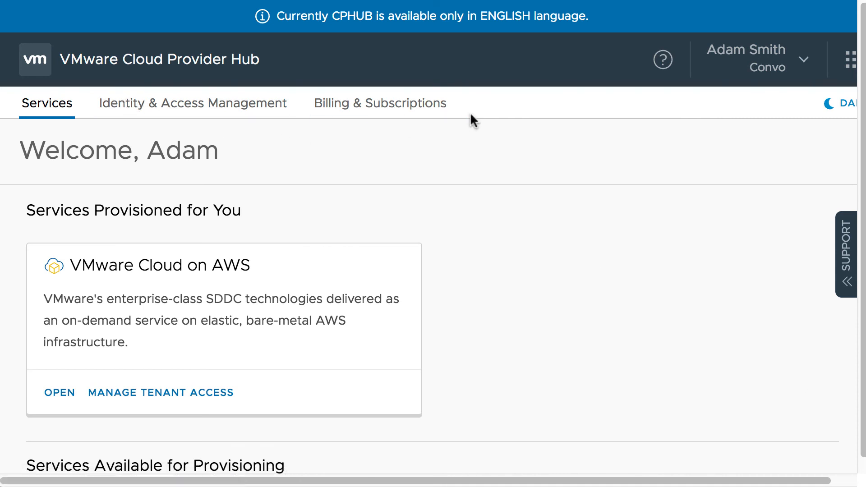
pyautogui.moveTo(588, 119)
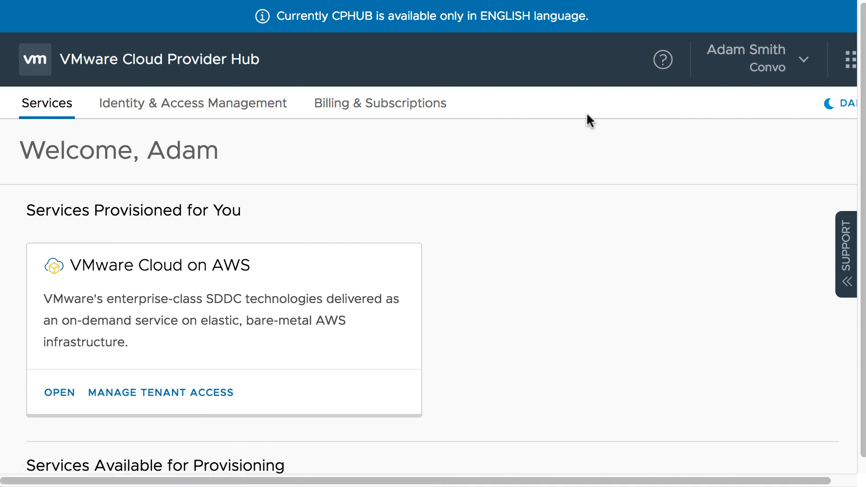
pyautogui.moveTo(664, 59)
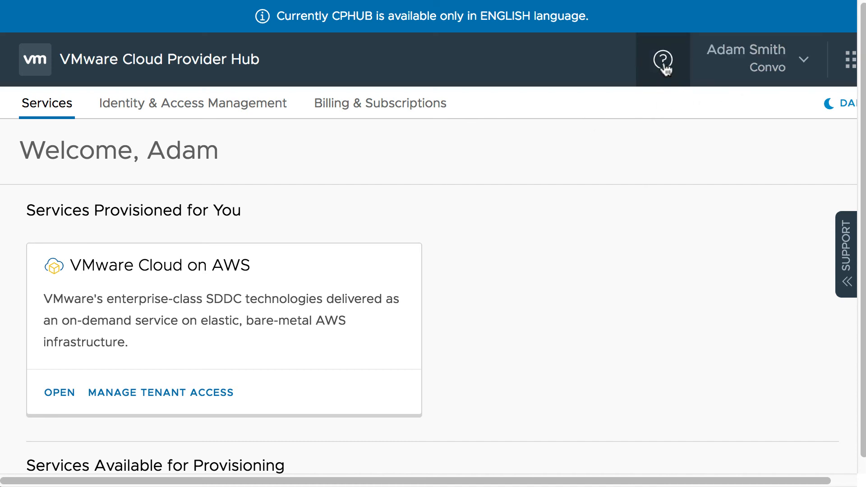
# Check the Support panel in Convo's console, then launch VMware Cloud on AWS.
pyautogui.click(662, 59)
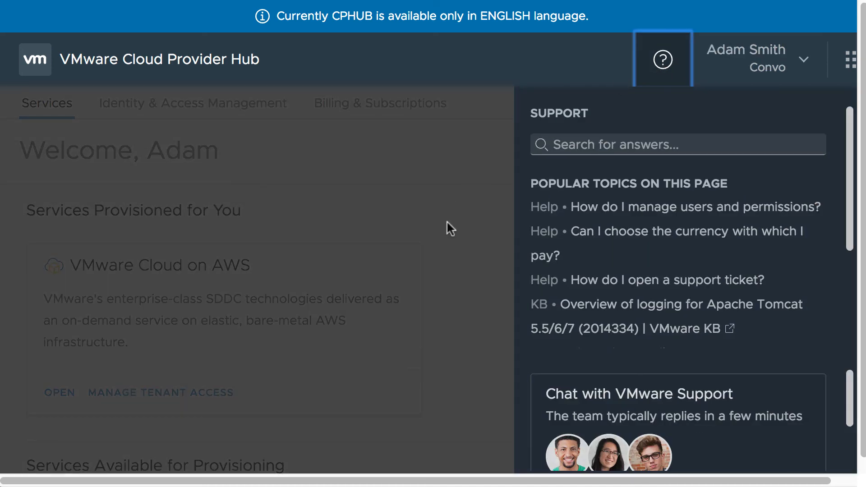
pyautogui.click(662, 59)
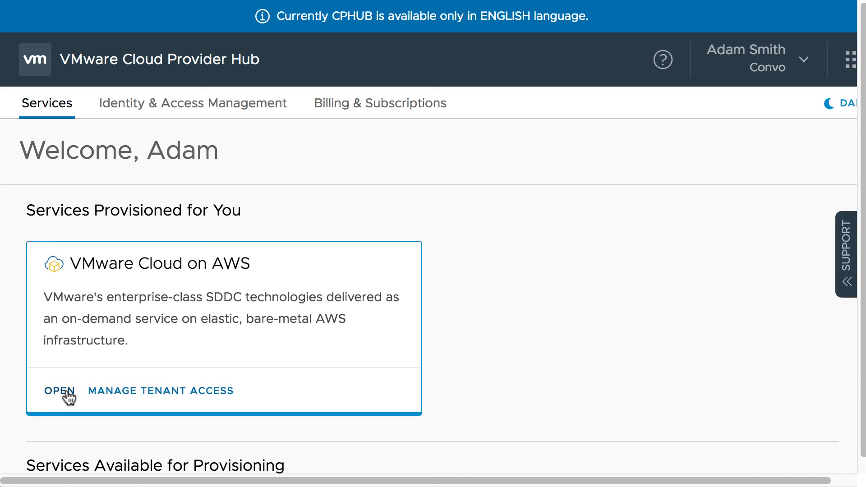
pyautogui.click(59, 391)
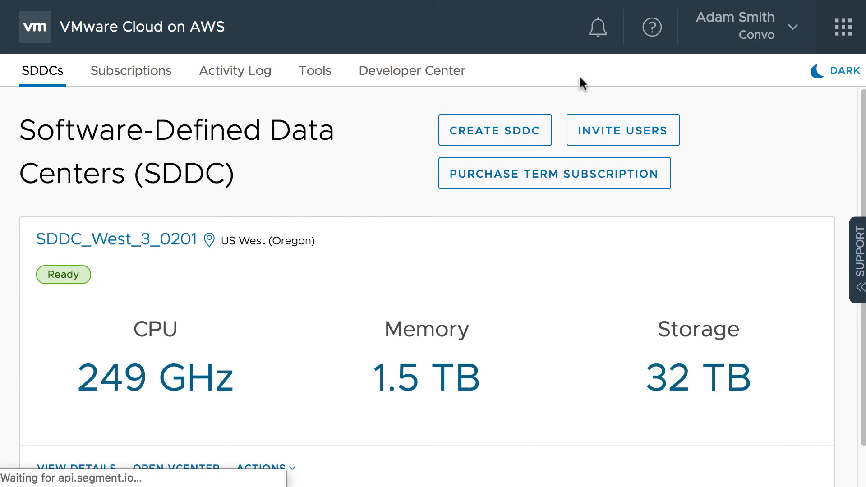
# Use the top-right header control on the loaded VMware Cloud on AWS SDDCs page.
pyautogui.click(652, 27)
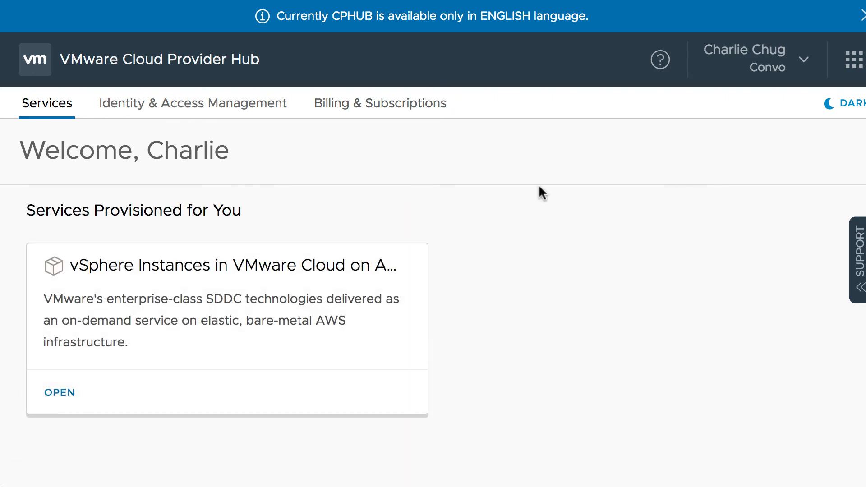
pyautogui.moveTo(659, 60)
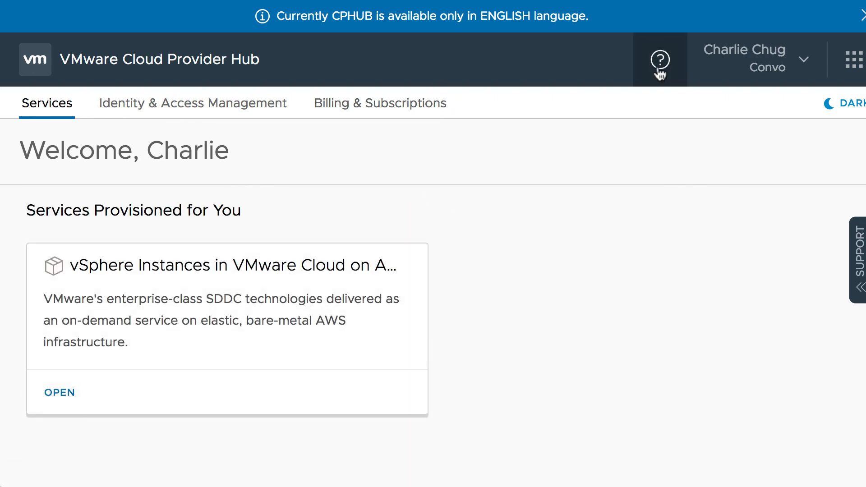
pyautogui.moveTo(660, 60)
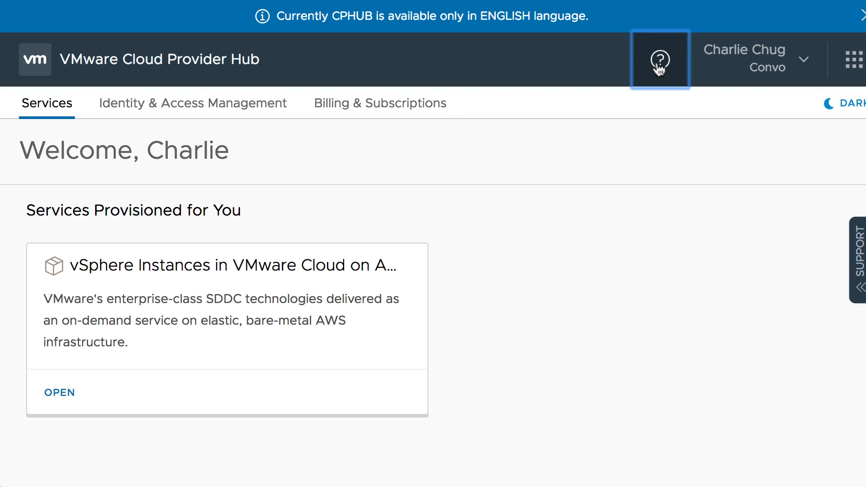
# Open Support from the help icon, close it, then reopen it from the SUPPORT side tab.
pyautogui.click(660, 60)
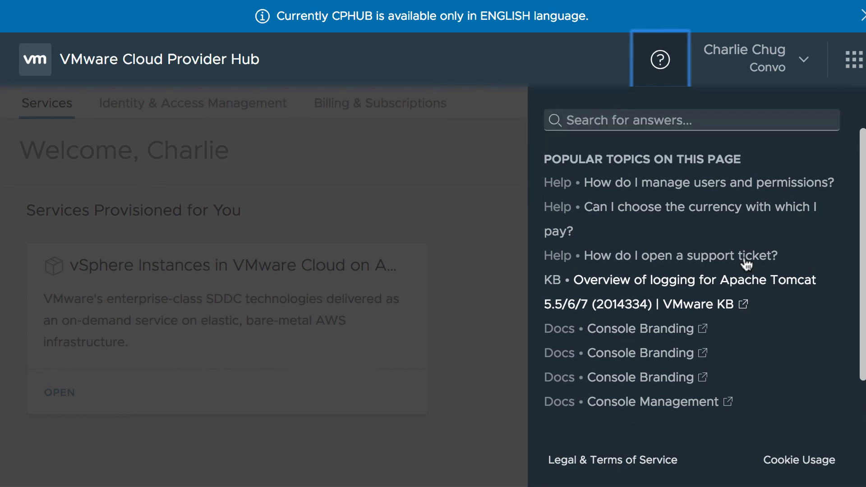
pyautogui.click(660, 59)
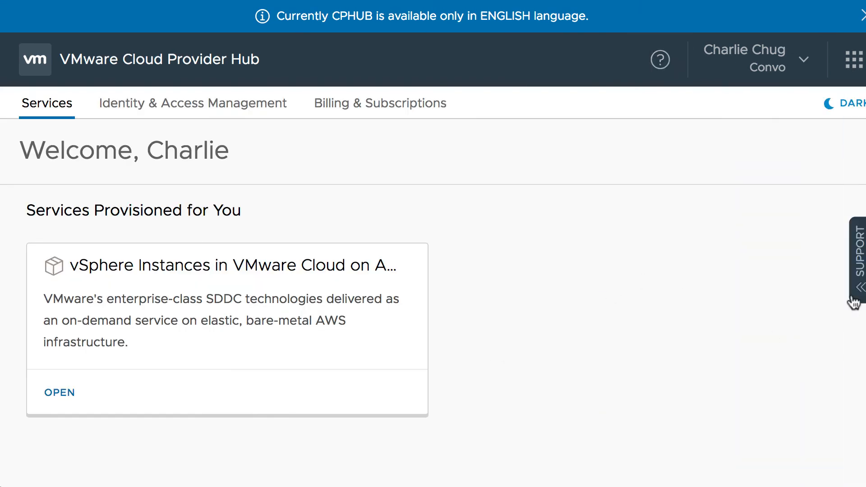
pyautogui.click(859, 263)
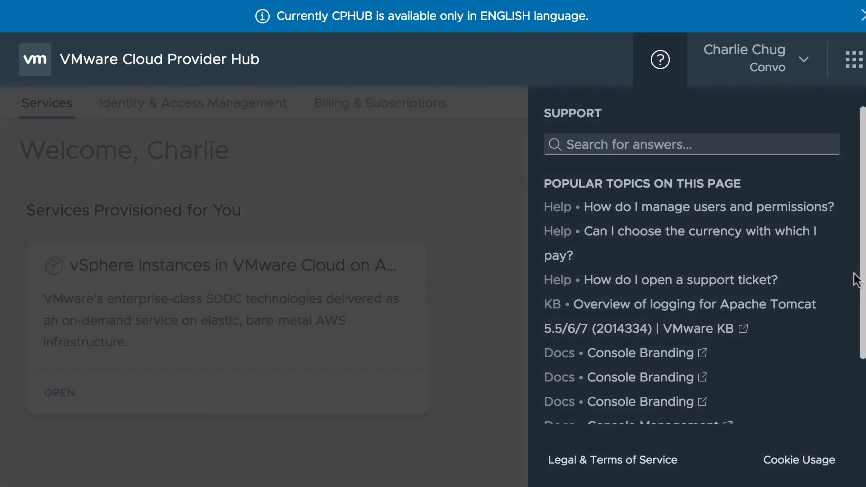